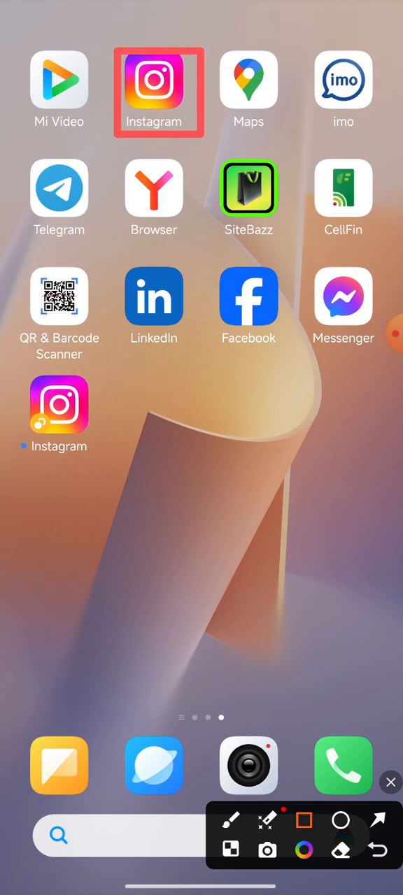
Bring up the uninstall confirmation for the cloned Instagram icon.
click(390, 782)
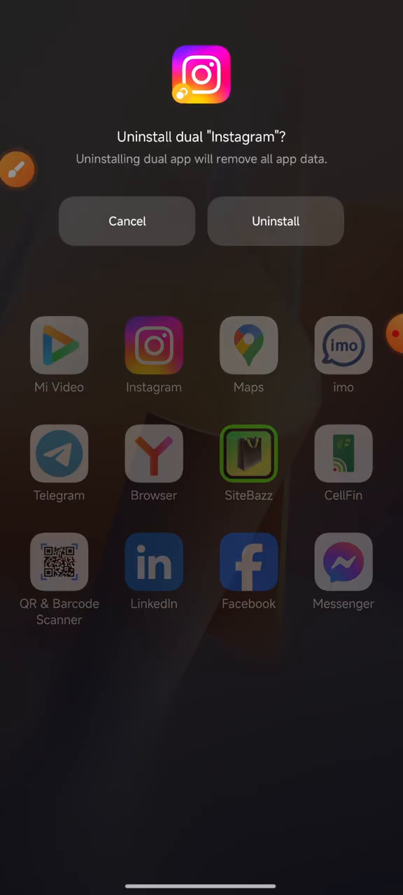
Dismiss the Uninstall dual 'Instagram' prompt, keeping the clone on the home screen.
click(18, 169)
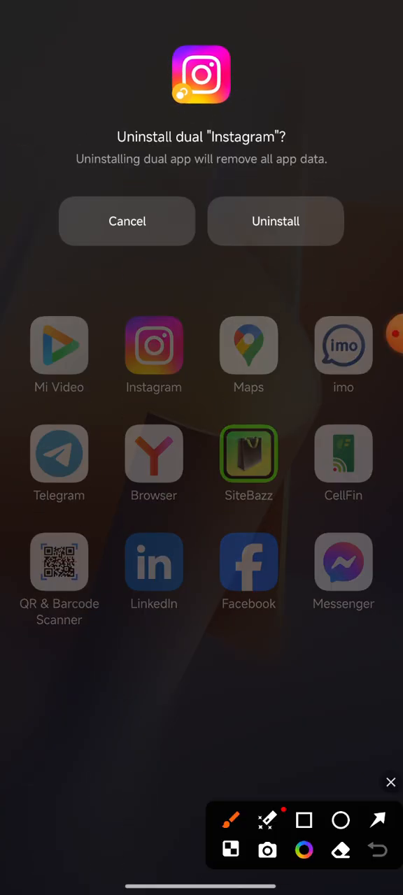
drag(208, 674, 267, 209)
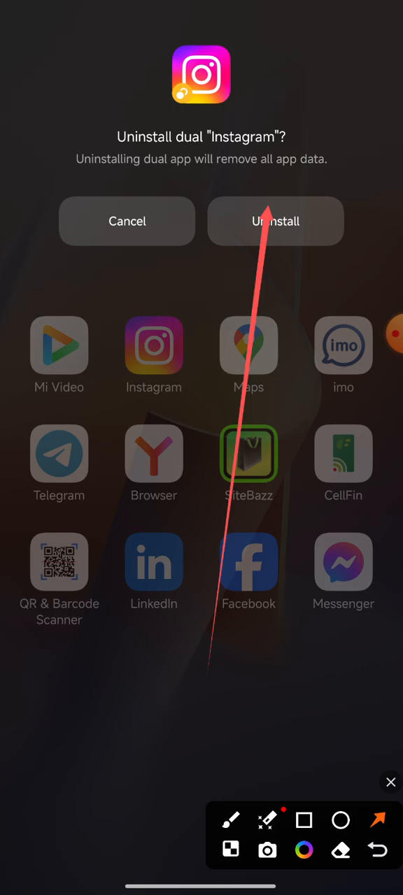
click(390, 782)
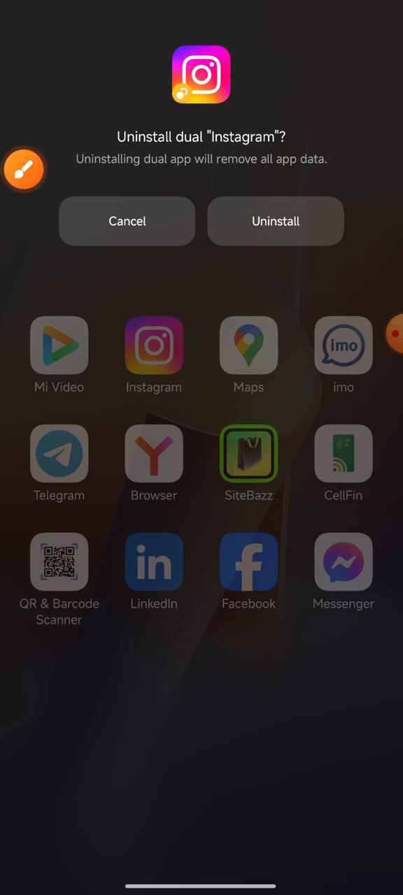
click(127, 221)
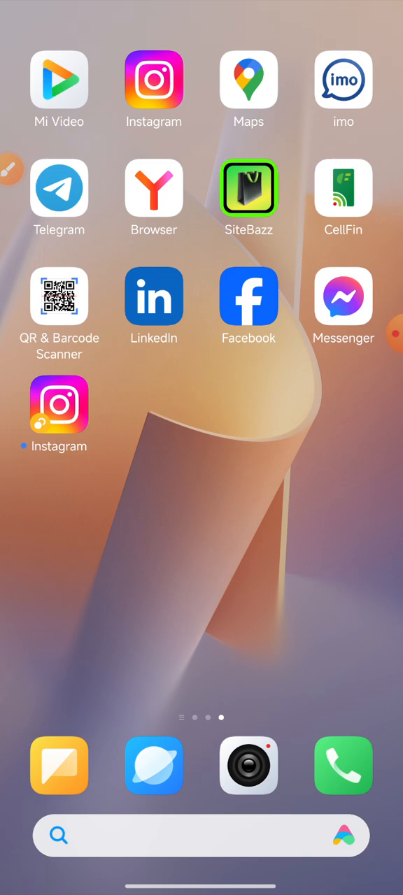
Swipe to the home page holding Settings and launch the Settings app.
scroll(left, 3)
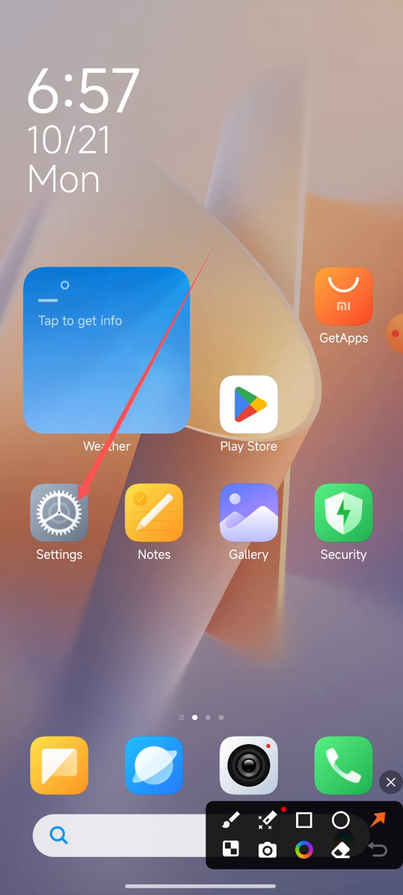
click(376, 849)
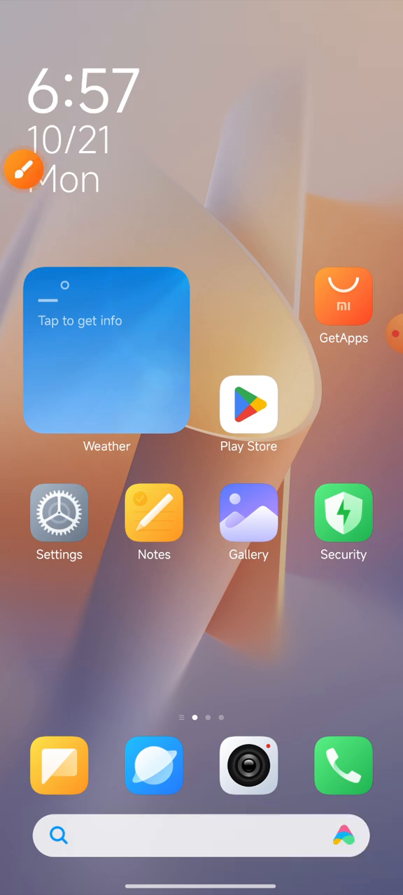
click(59, 513)
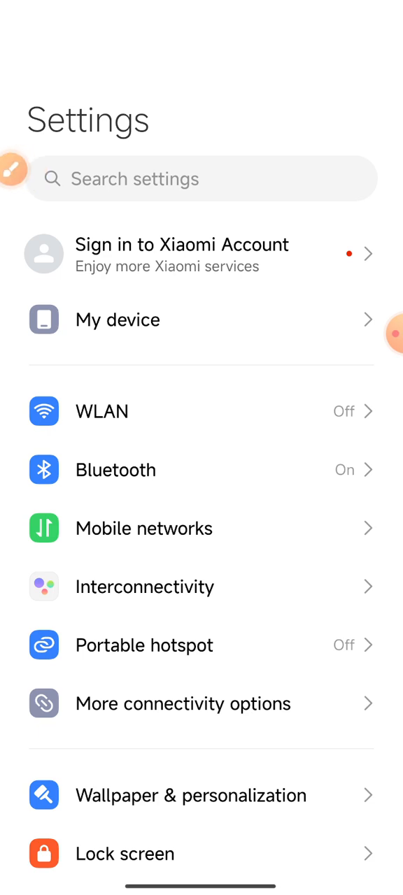
Search settings for apps and go to the Dual apps page.
click(13, 169)
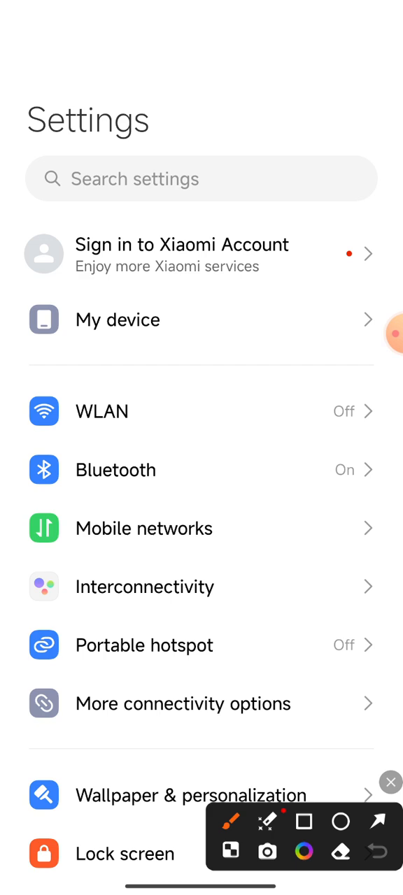
drag(154, 203, 328, 742)
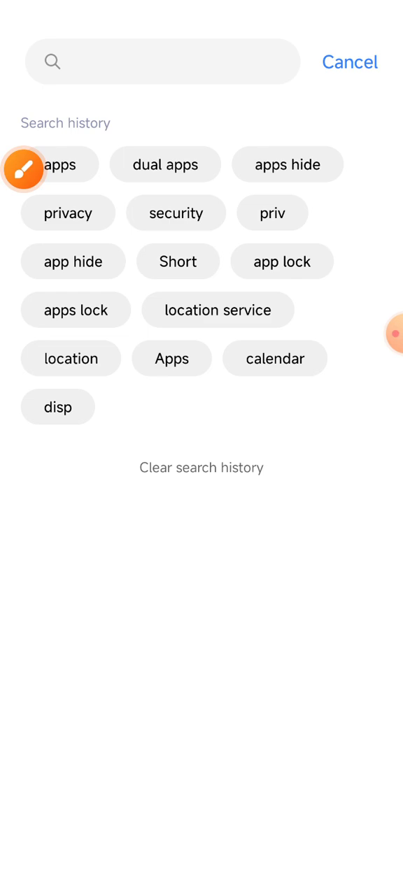
click(59, 163)
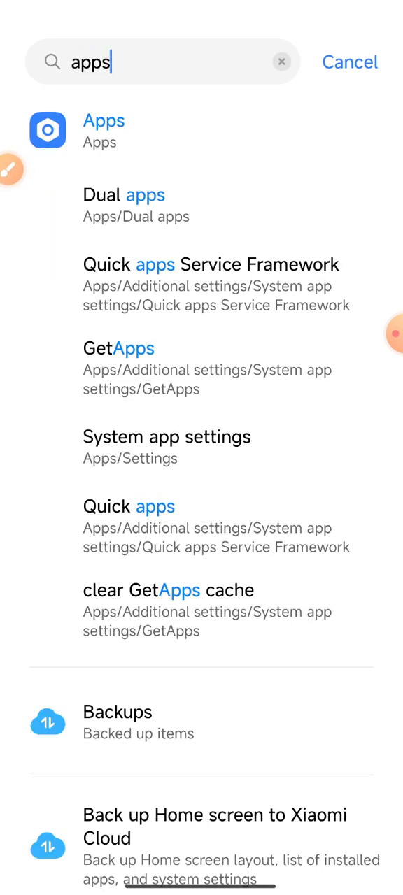
click(11, 170)
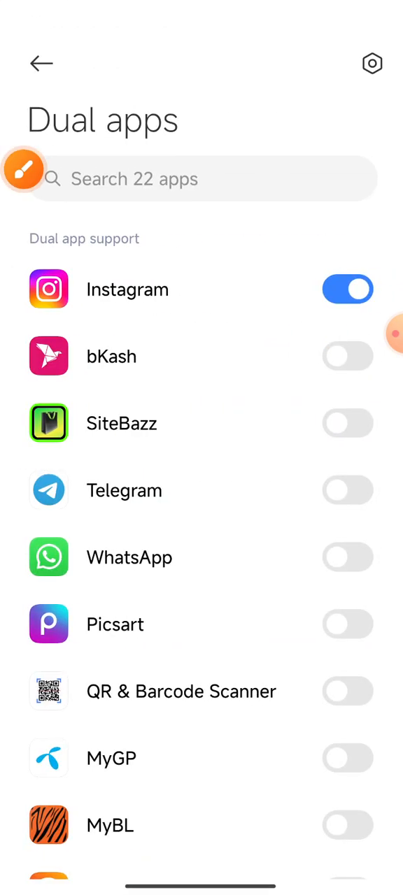
Switch off Instagram's dual copy, confirm uninstalling it, and return home.
click(24, 169)
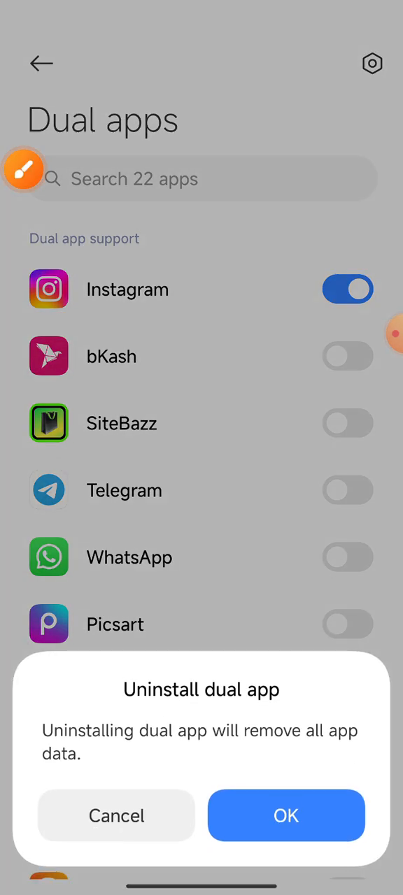
click(24, 169)
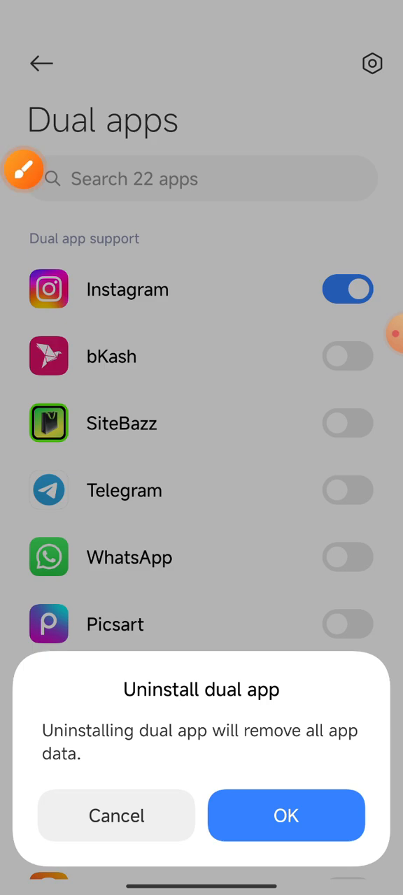
click(285, 816)
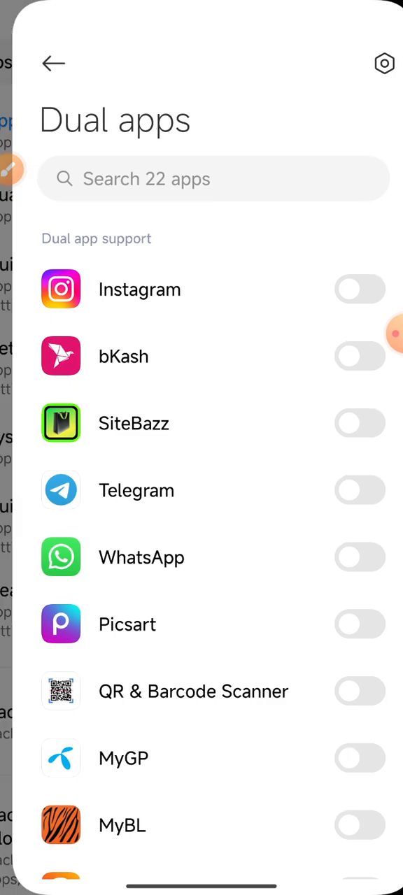
click(54, 63)
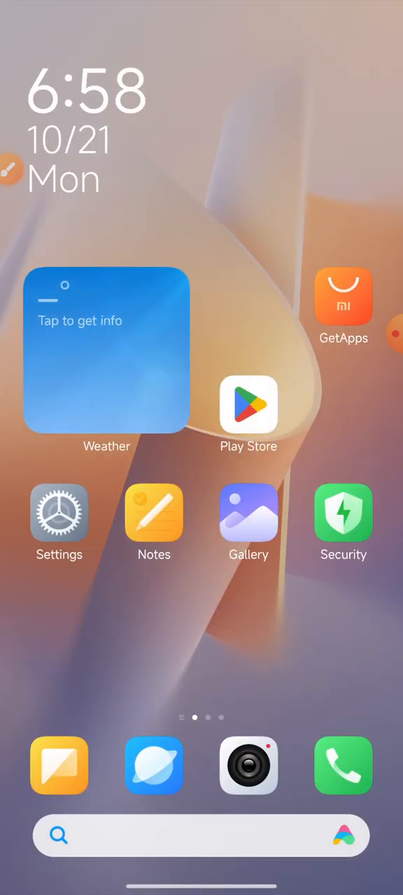
Swipe to the last app page showing only one Instagram icon remains.
scroll(left, 3)
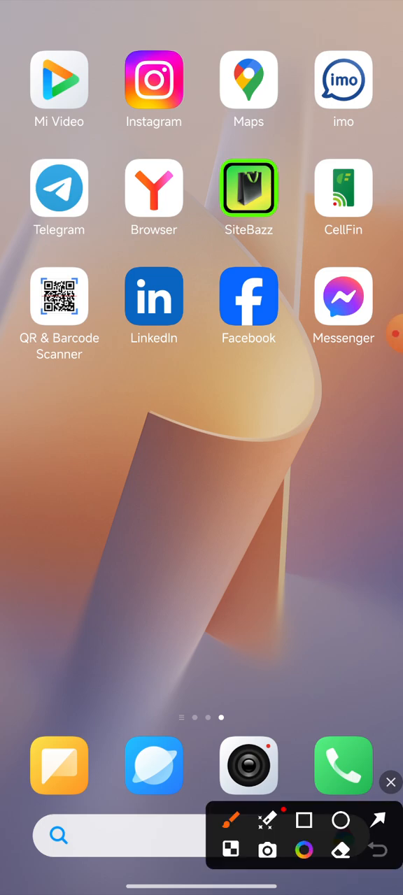
click(303, 819)
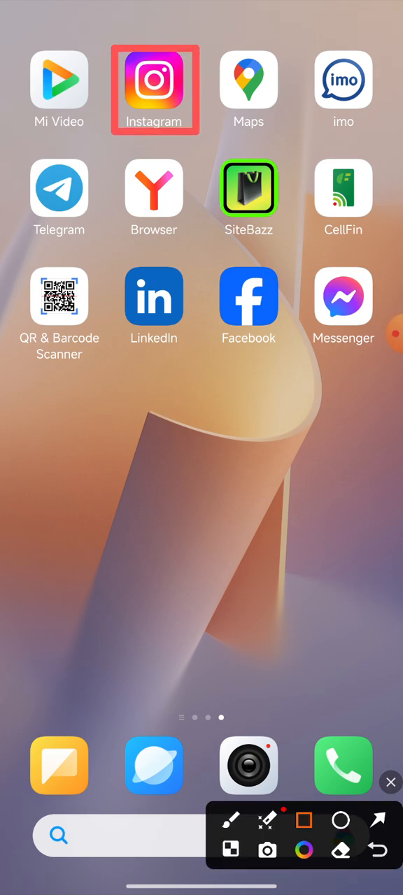
drag(19, 378, 127, 460)
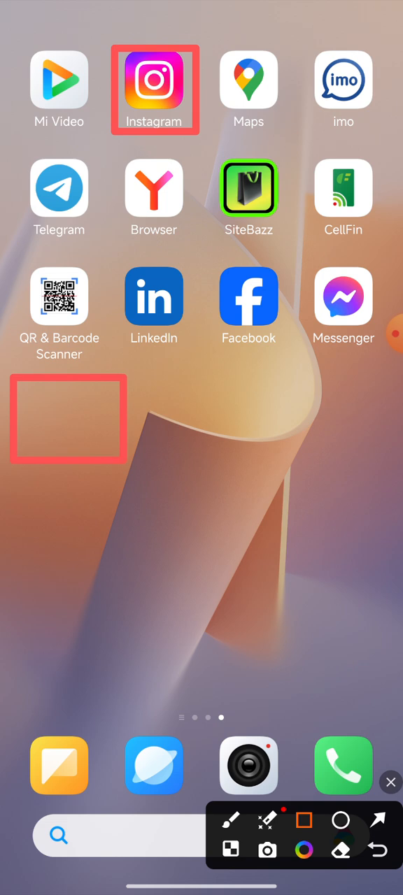